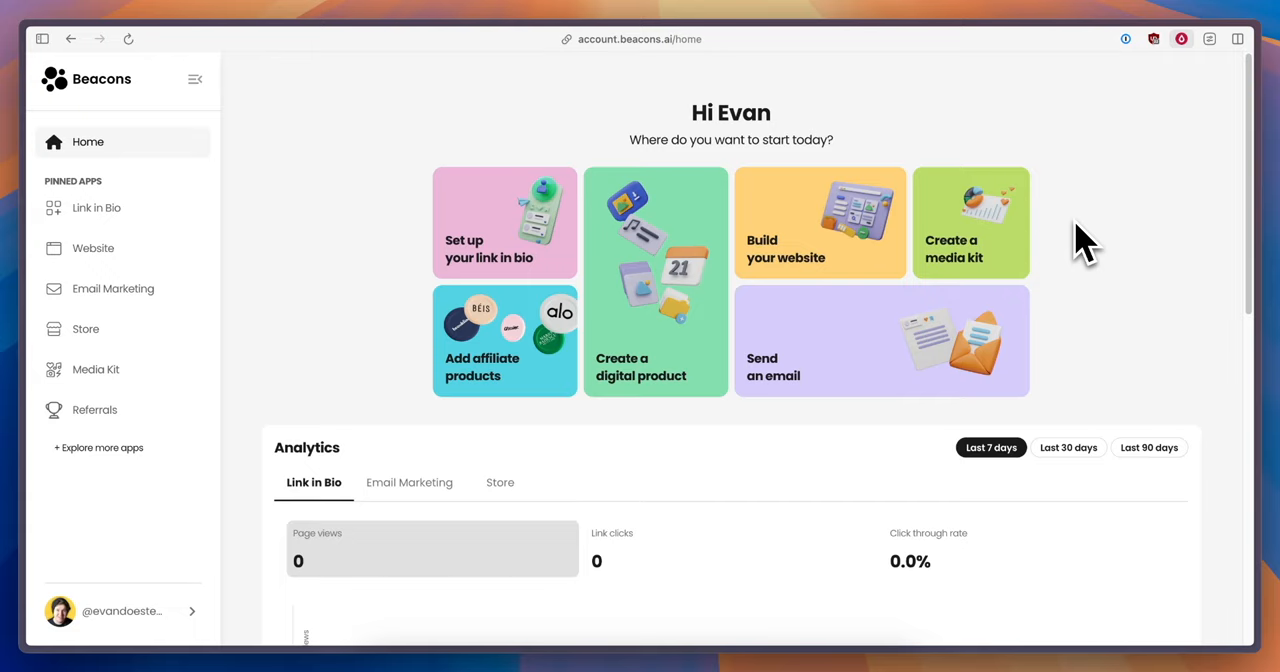
mouse_move(540, 380)
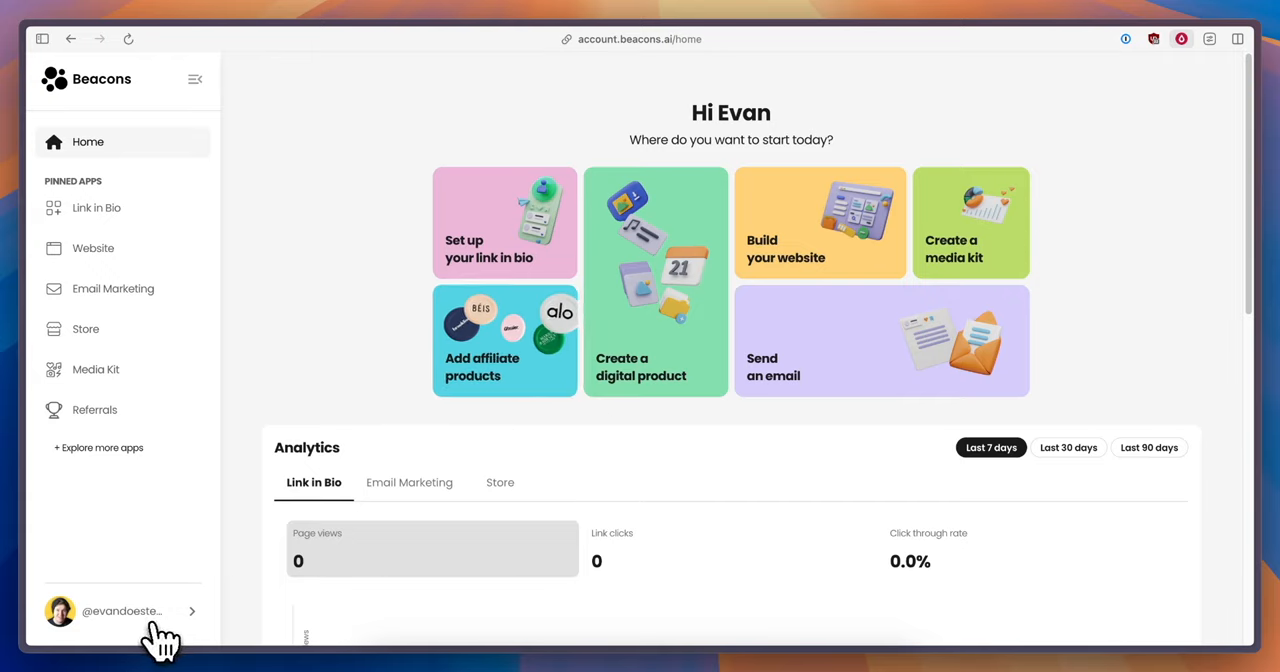
Open Account settings from the profile menu and go to the Billing section
left_click(120, 611)
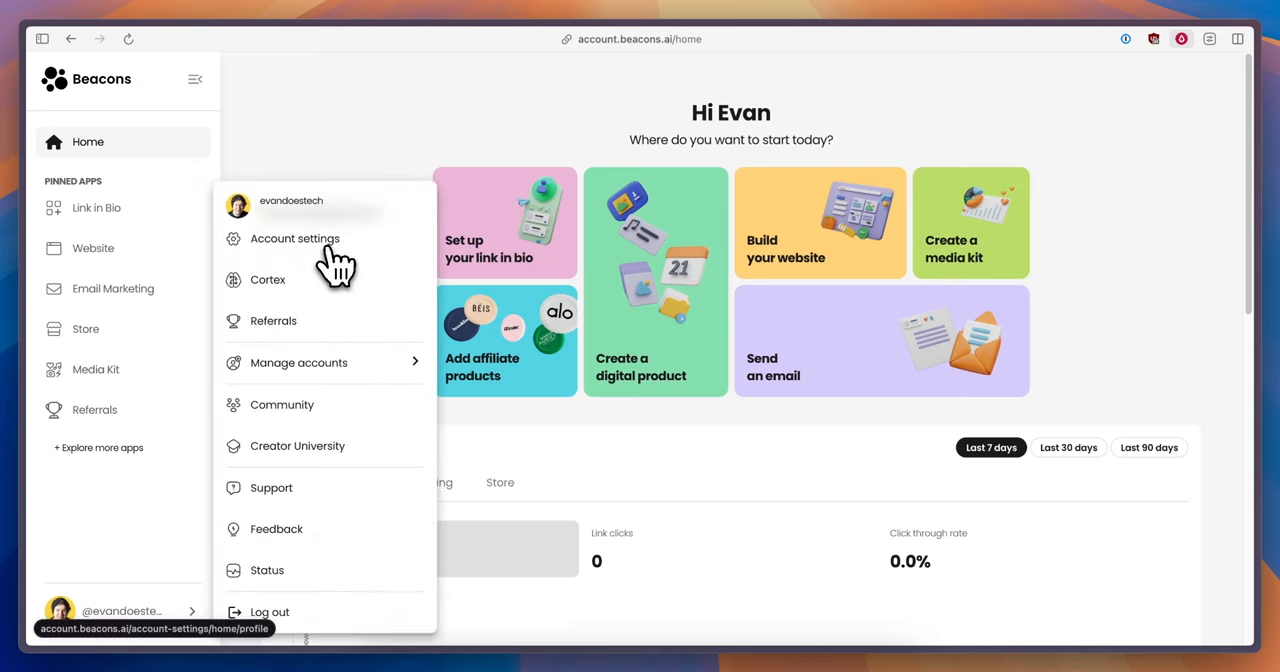
left_click(294, 238)
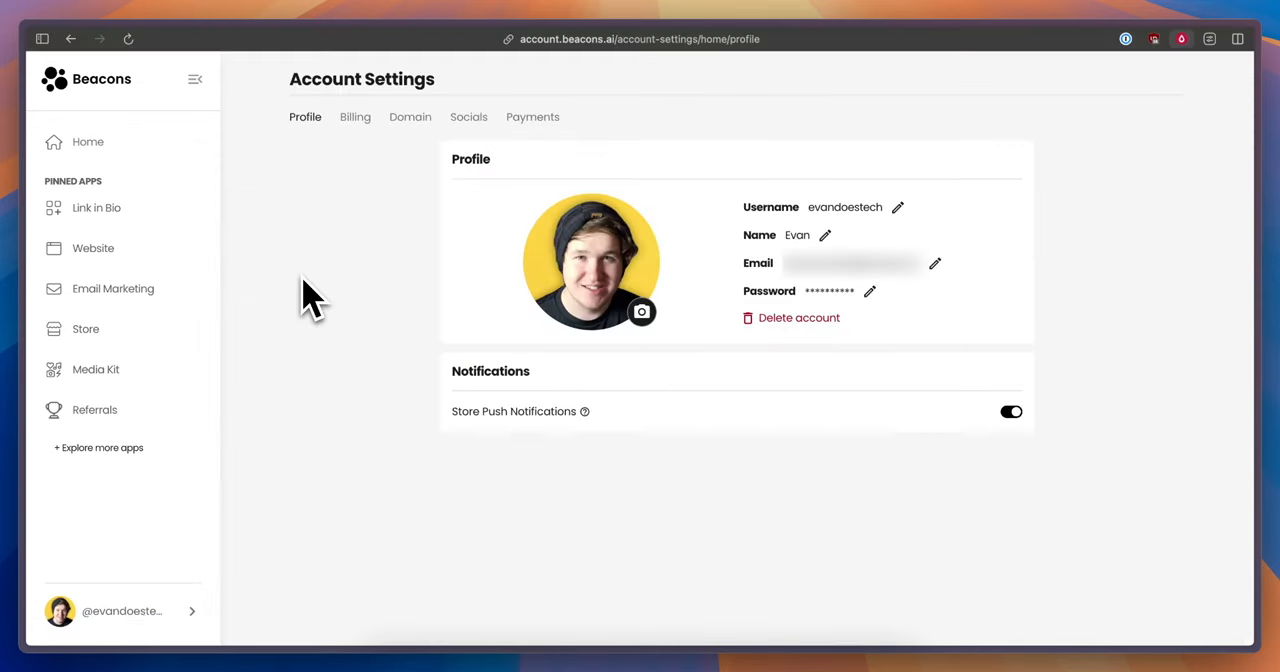
left_click(355, 116)
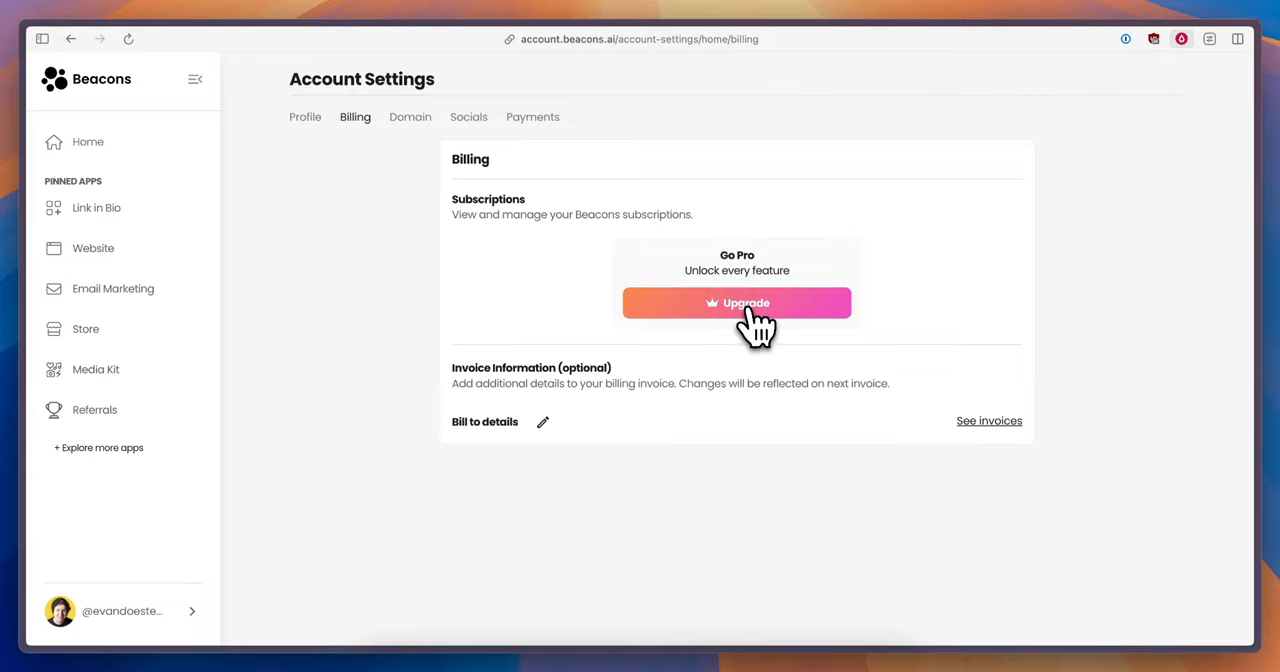
Open the Pro upgrade plans, compare Business Pro, and return to Creator Pro ($10/month)
left_click(737, 303)
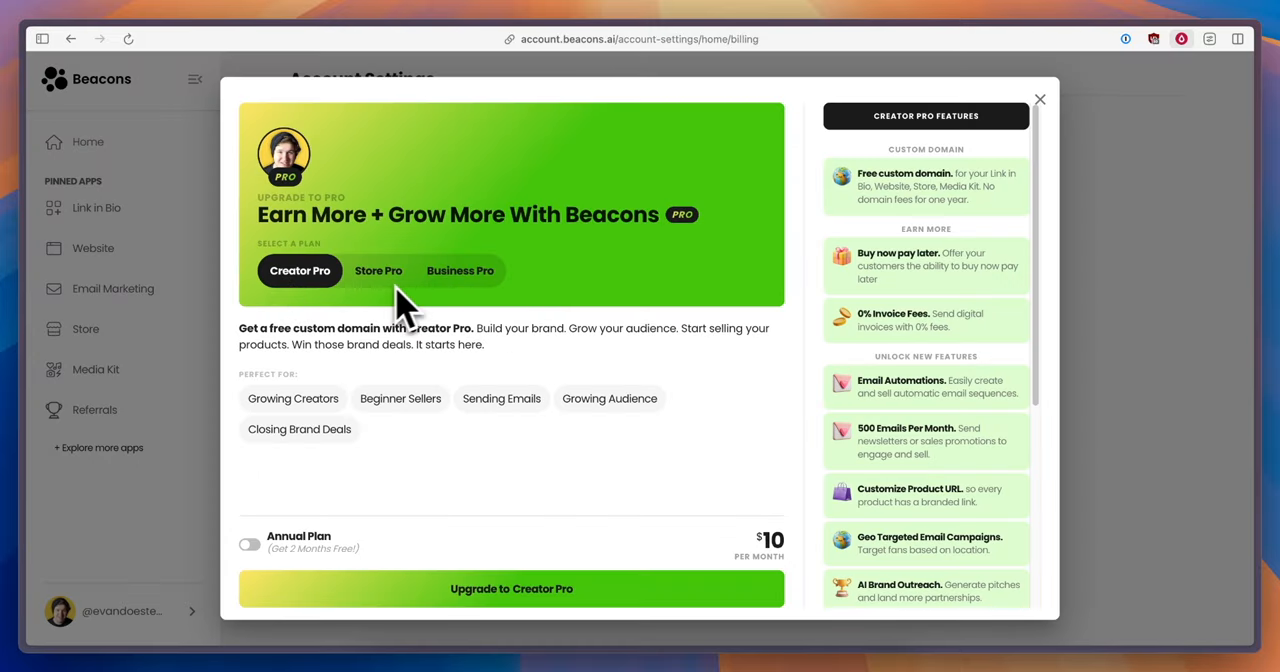
mouse_move(335, 275)
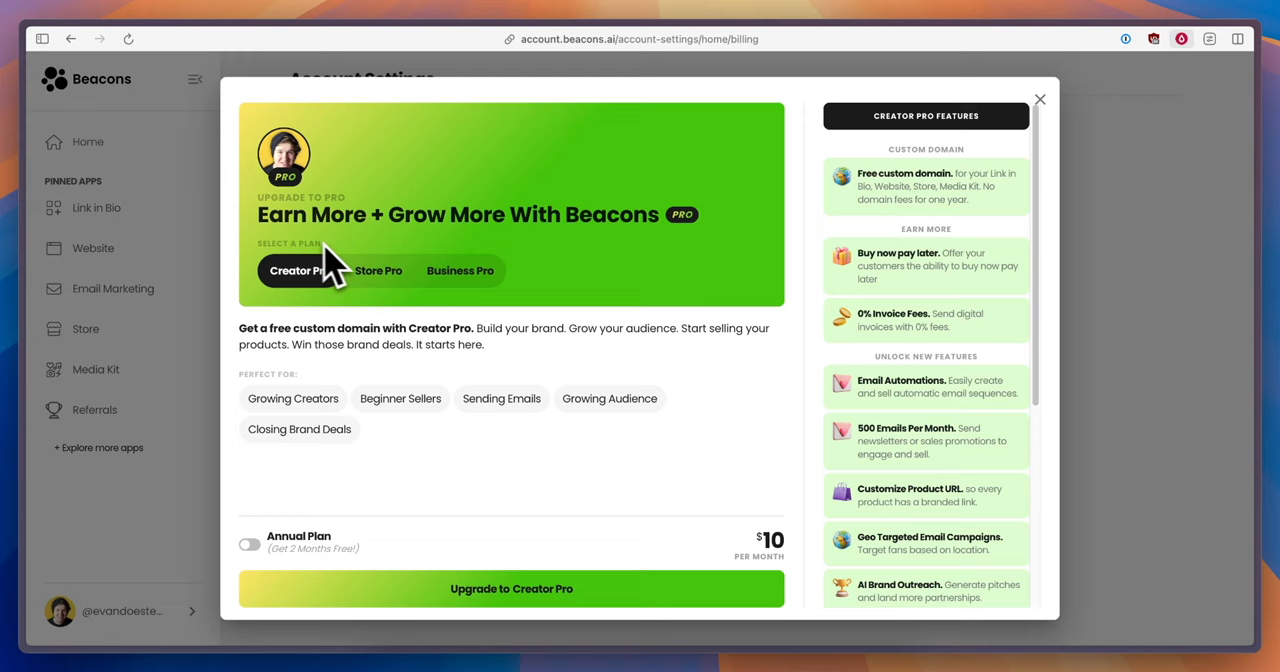
left_click(460, 270)
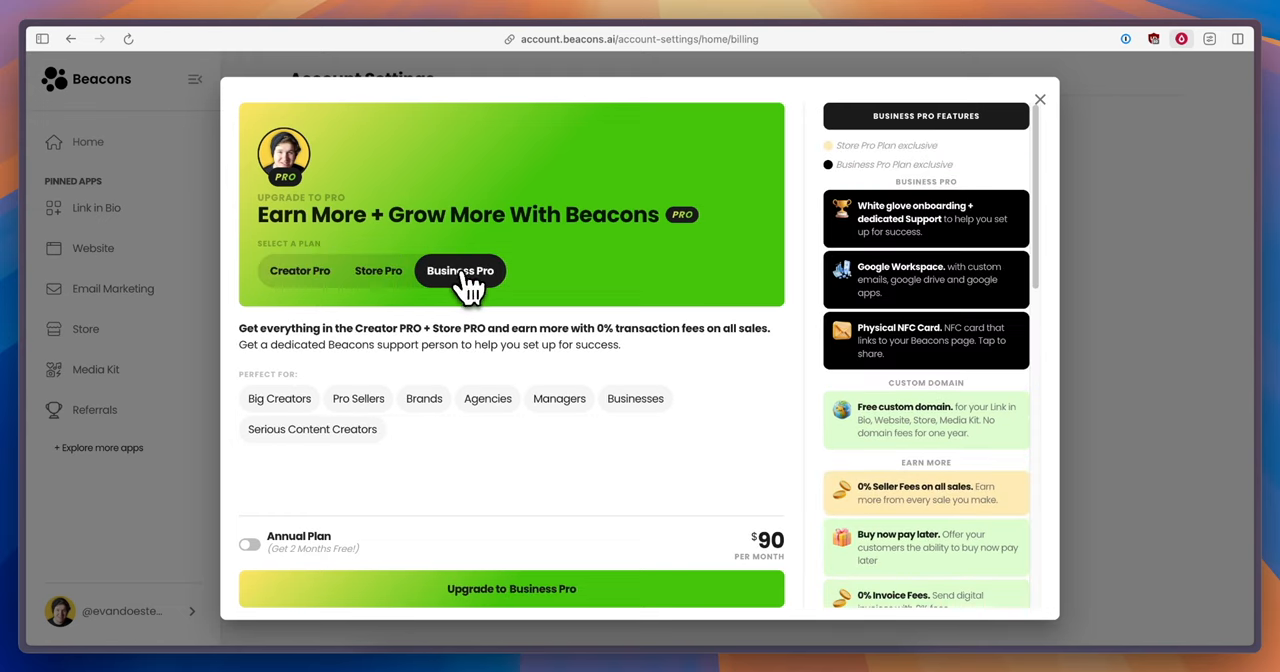
left_click(300, 270)
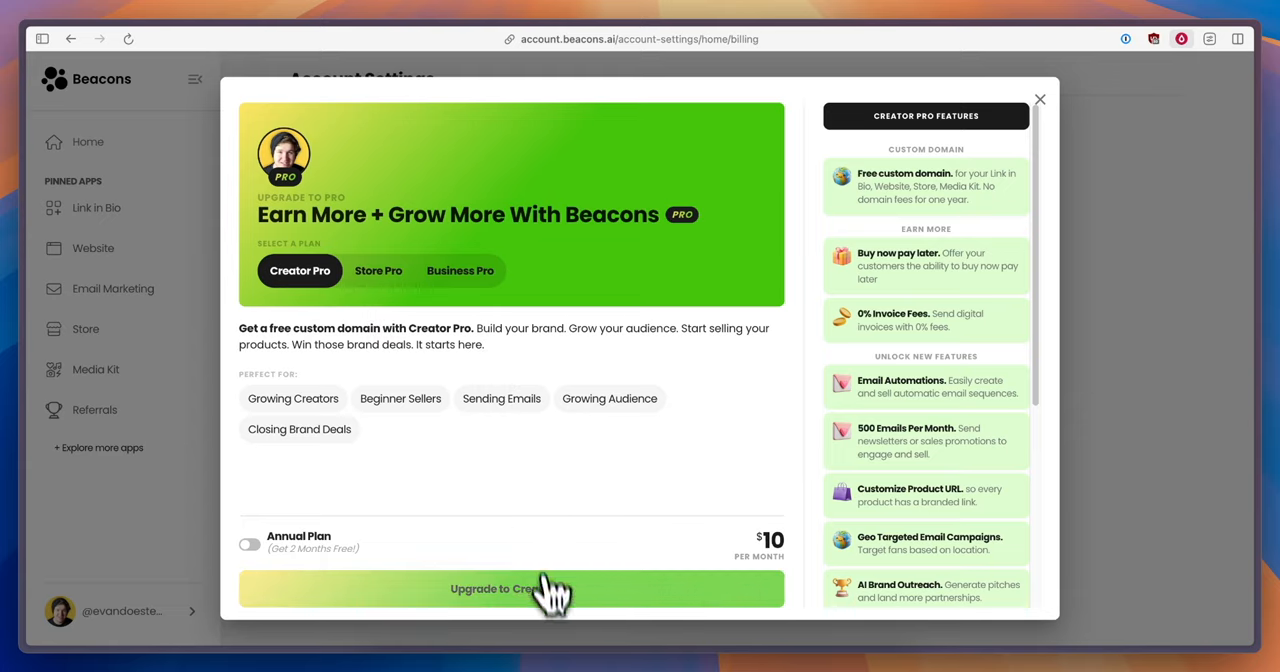
mouse_move(610, 605)
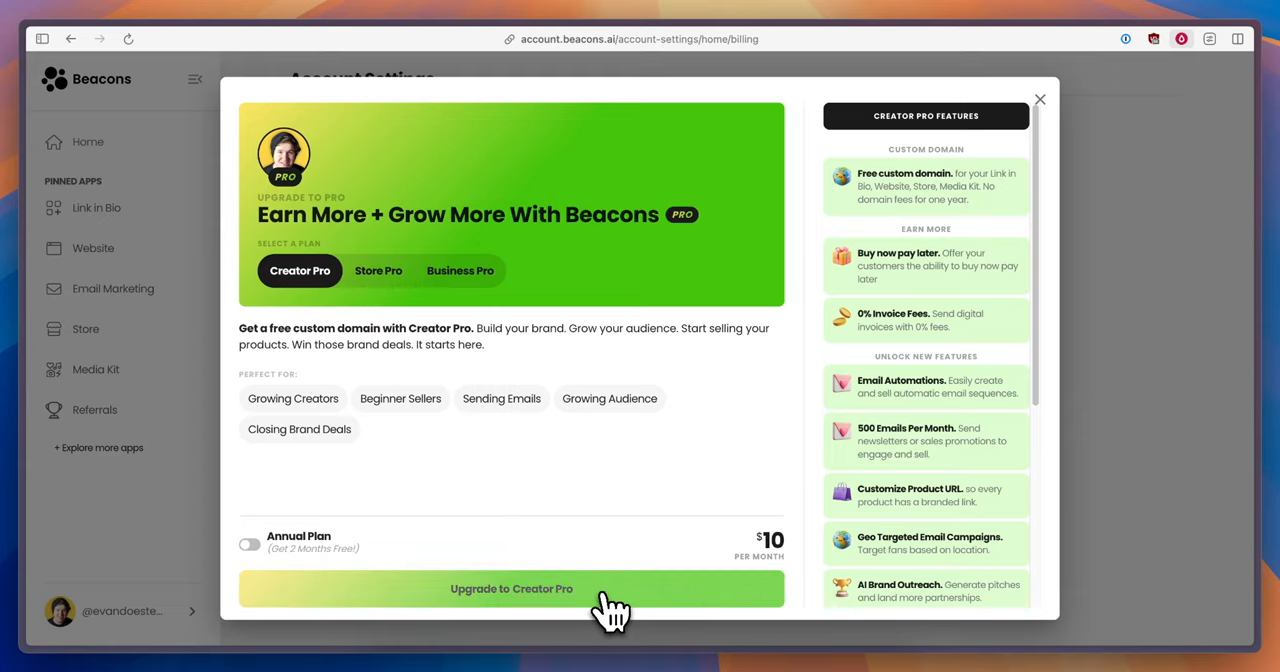
Upgrade to Creator Pro and claim evandoestech.bio as the free custom domain
left_click(511, 588)
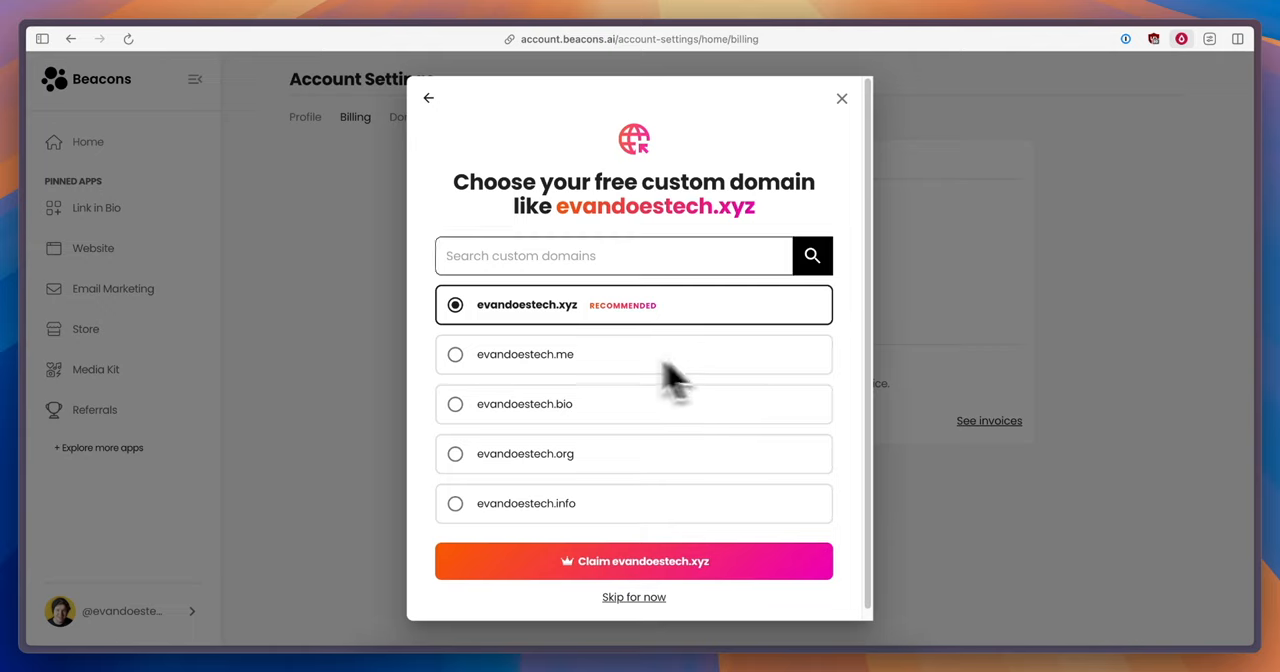
mouse_move(700, 365)
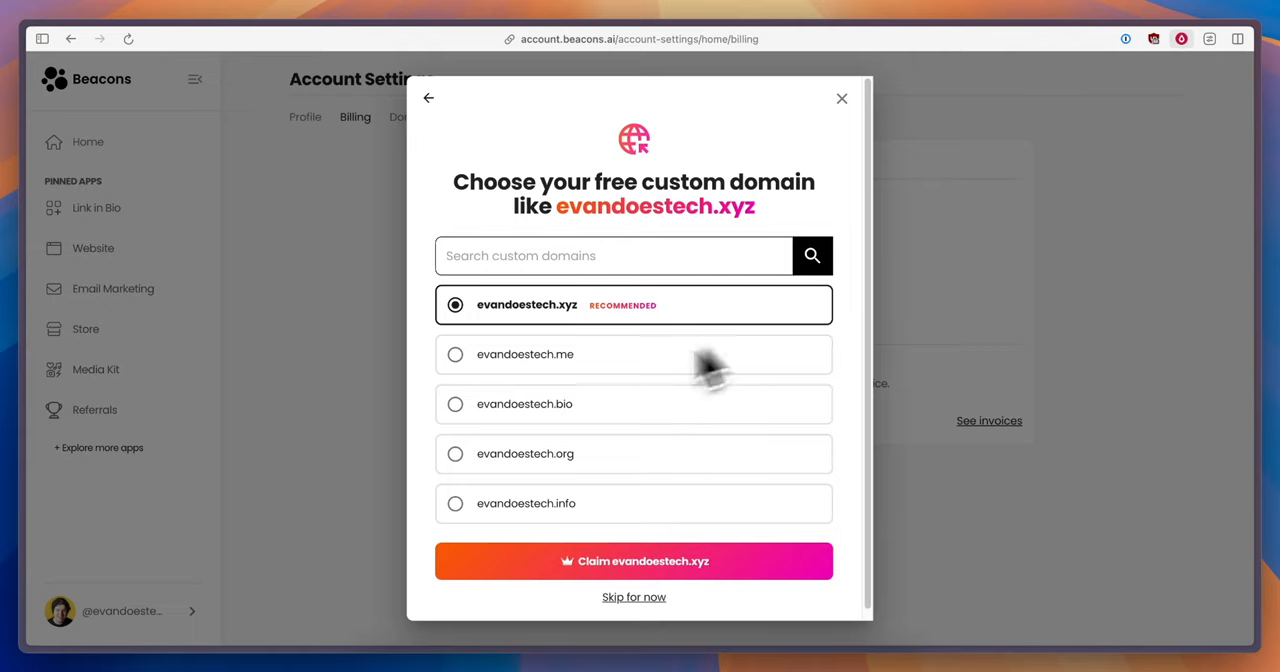
mouse_move(570, 430)
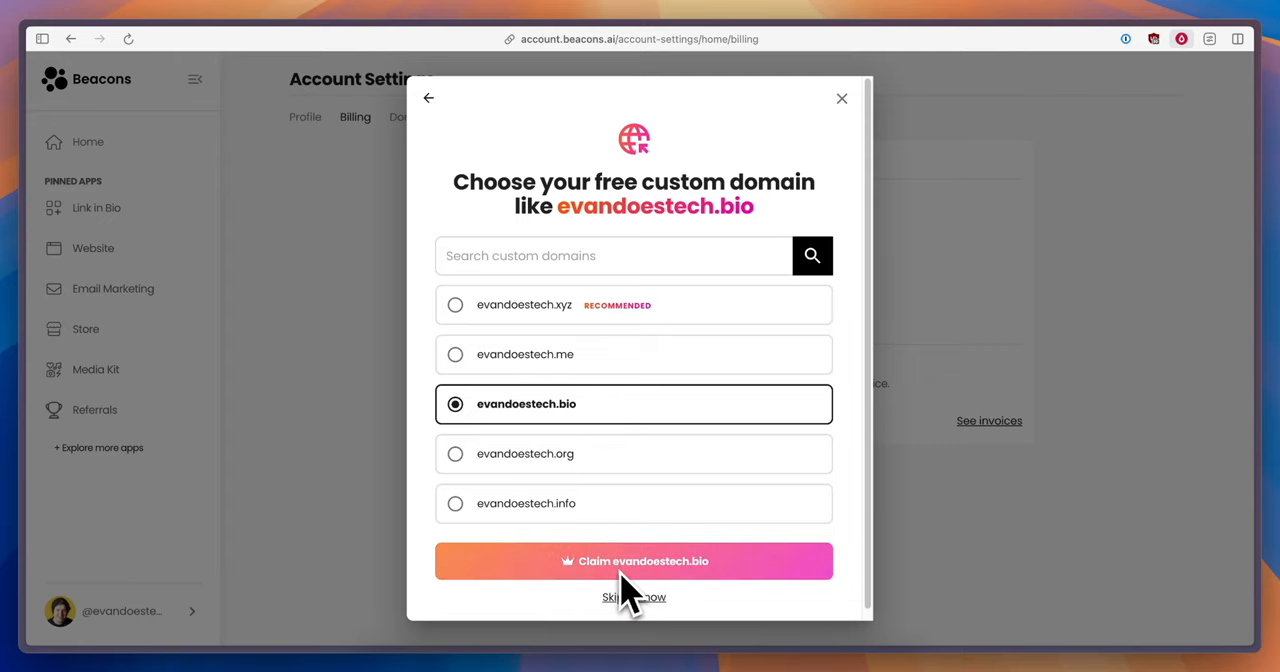
left_click(634, 561)
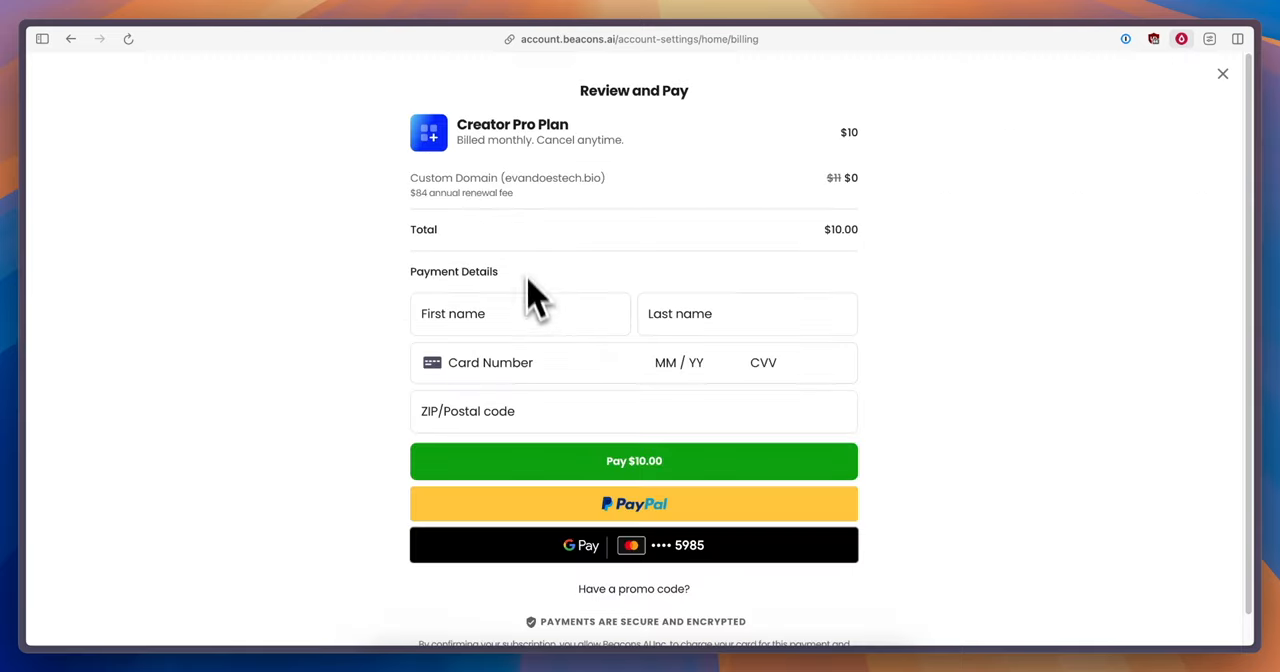
mouse_move(648, 315)
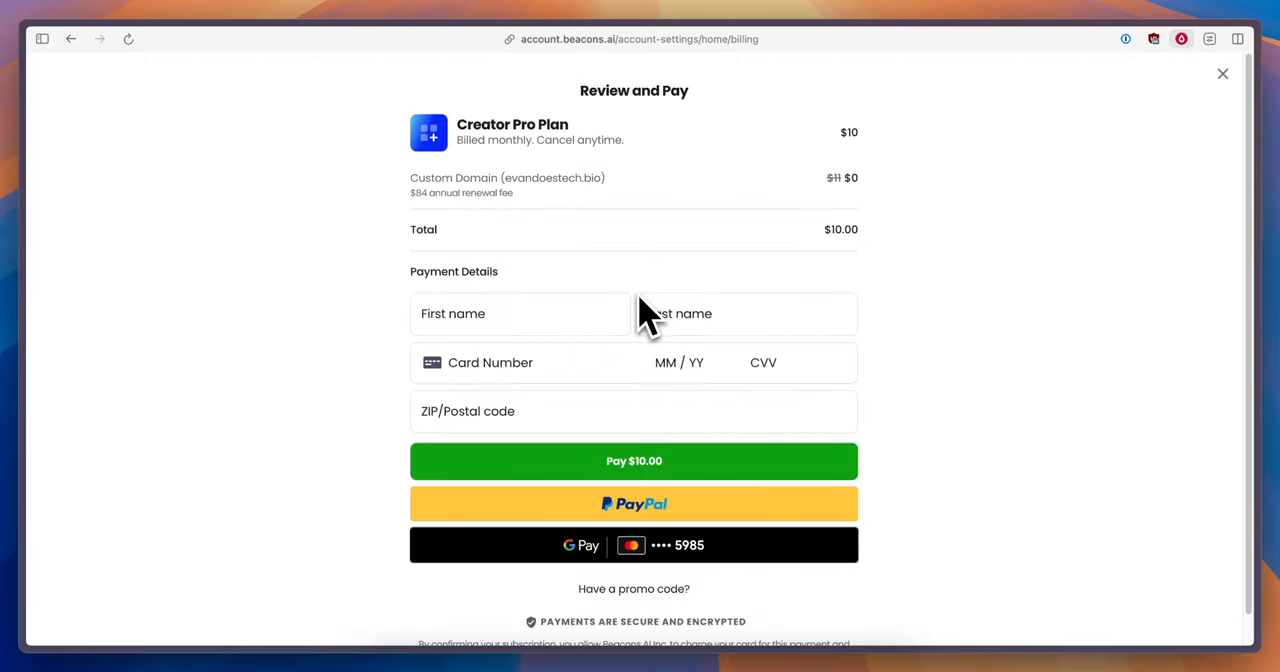